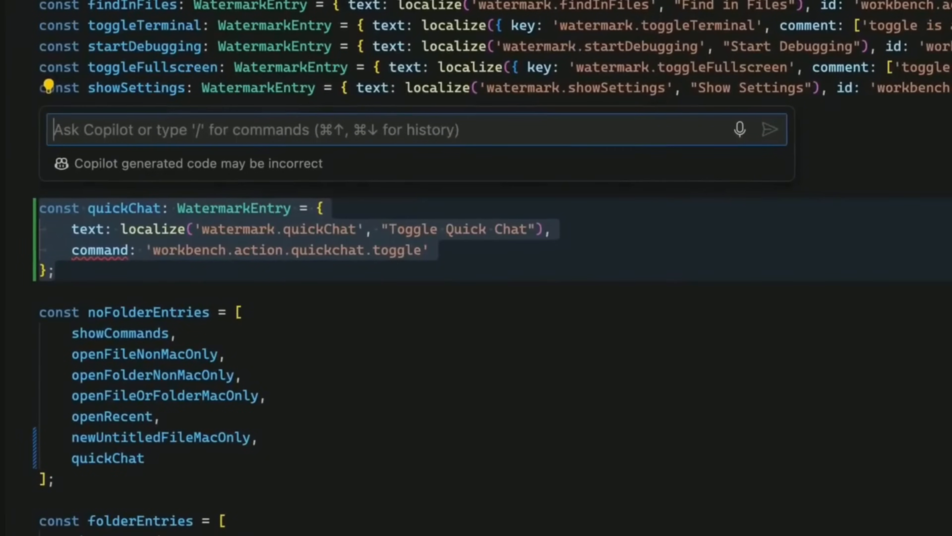
# - Bring up the inline chat slash-command list and dismiss the suggestions
pyautogui.write('/')
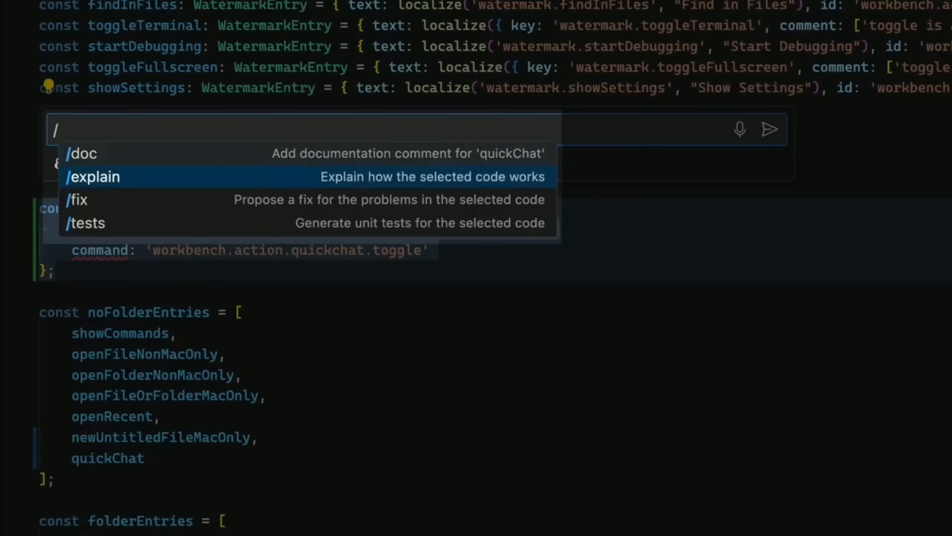
pyautogui.press('Down')
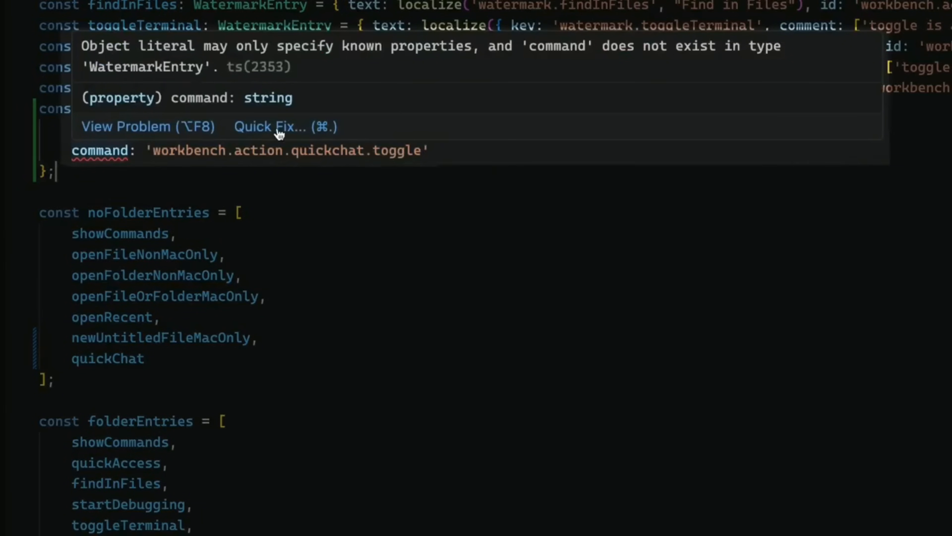
# - Fix the 'command' error with Copilot, replacing it with id 'workbench.action.quickchat.toggle'
pyautogui.click(269, 126)
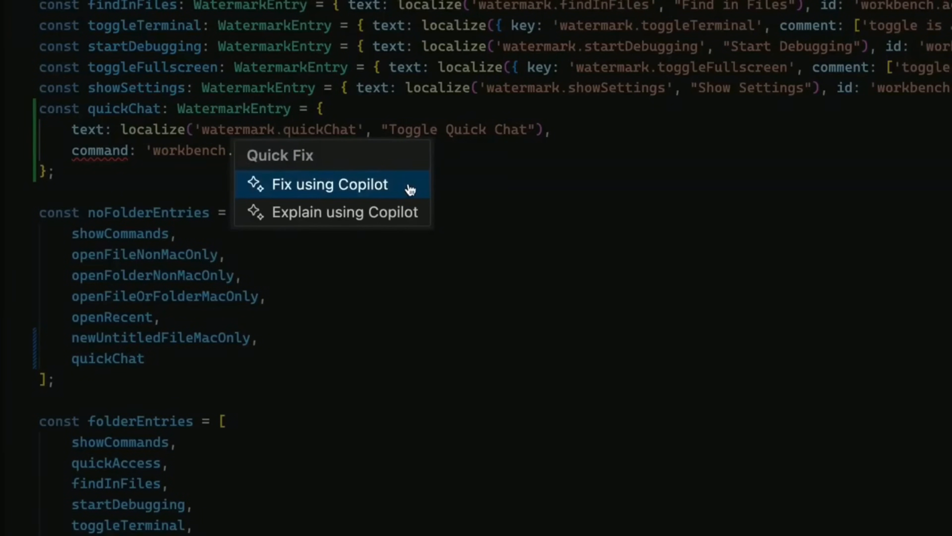
pyautogui.click(330, 184)
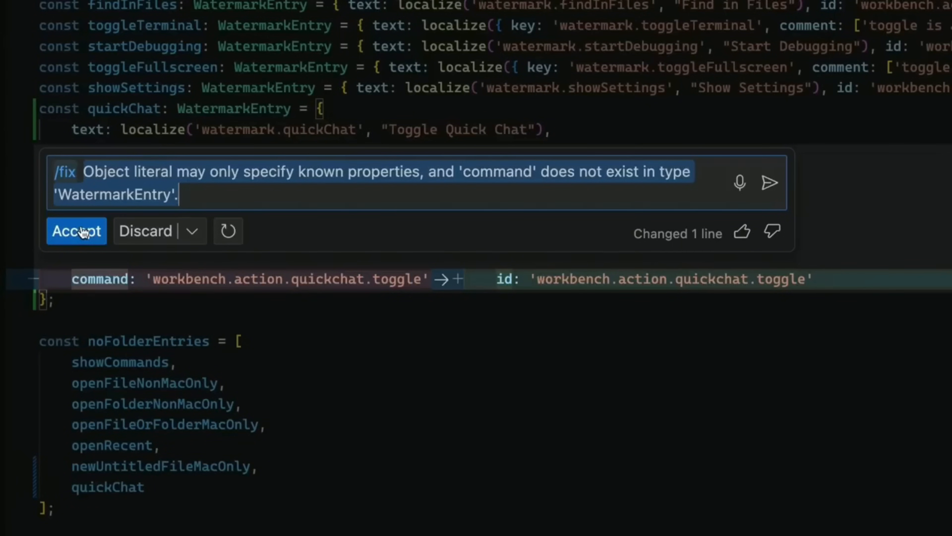
pyautogui.click(76, 231)
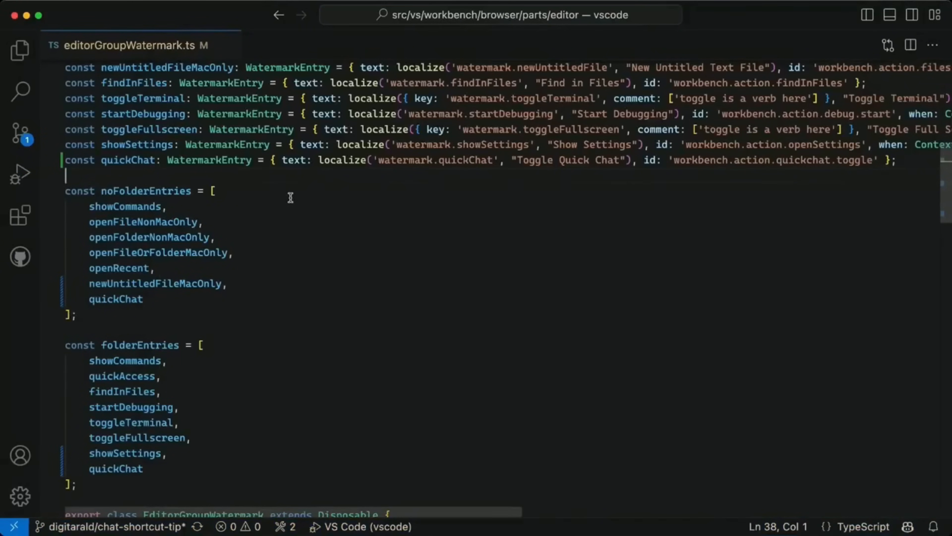
# - Commit the quickChat change with the generated message 'Add quick chat option to watermark'
pyautogui.click(19, 133)
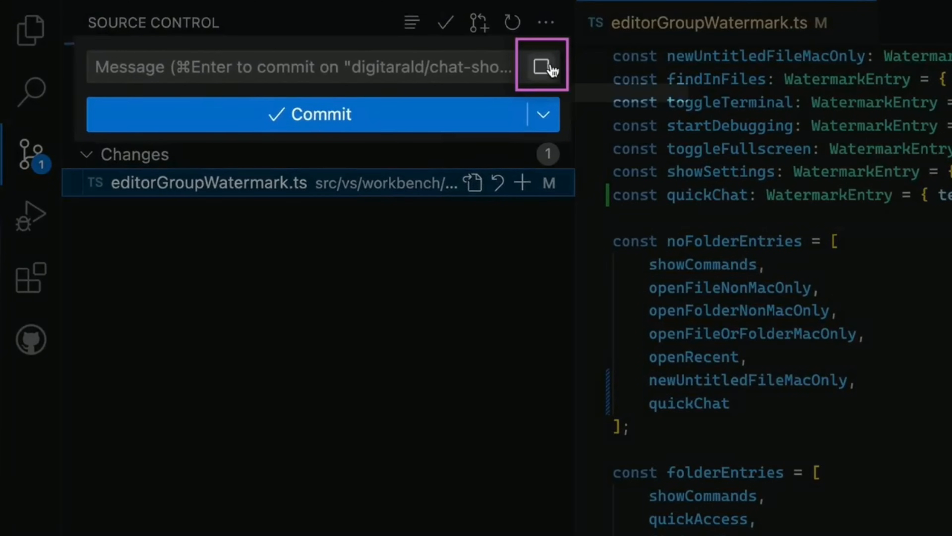
pyautogui.click(539, 65)
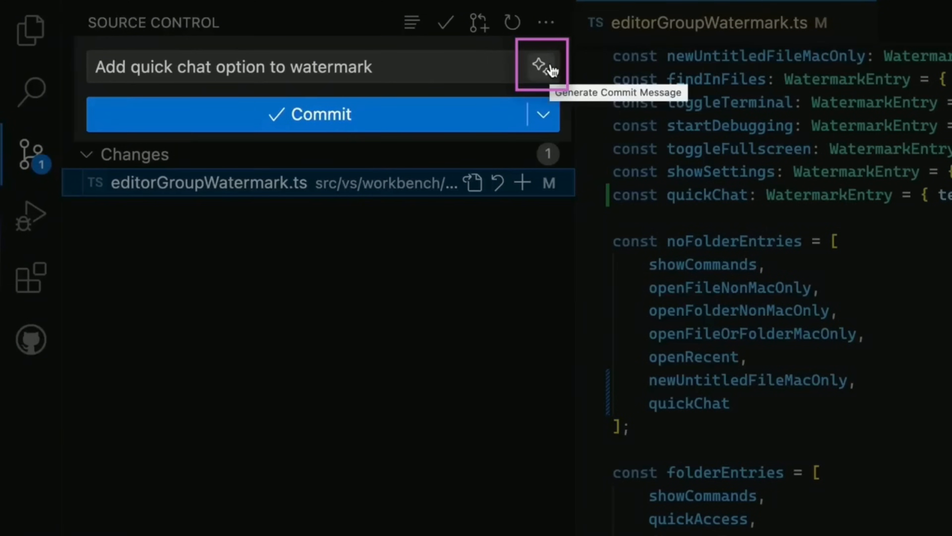
pyautogui.moveTo(498, 115)
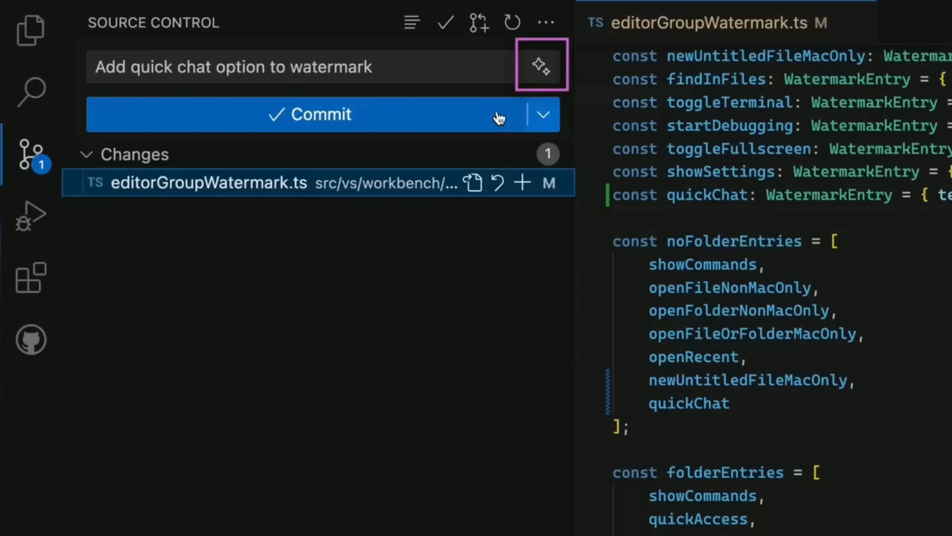
pyautogui.click(310, 114)
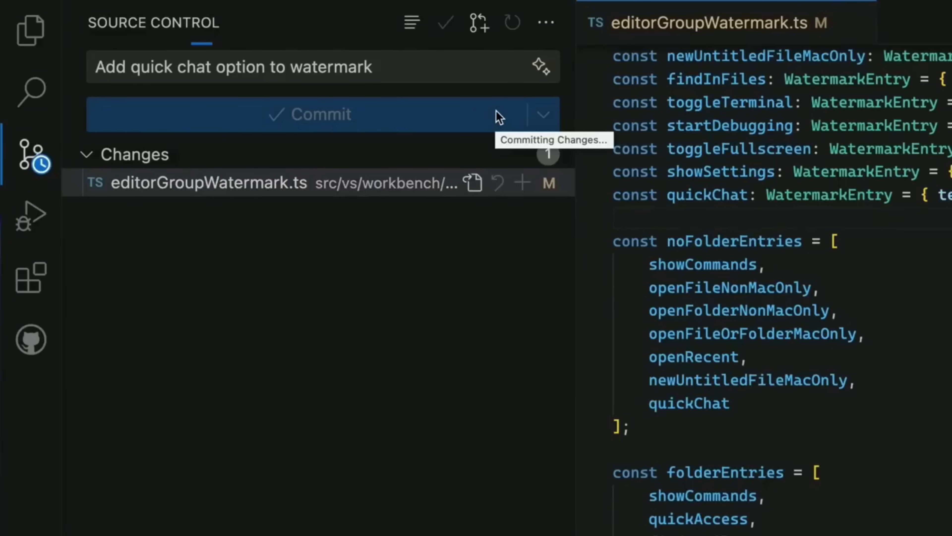
pyautogui.click(308, 114)
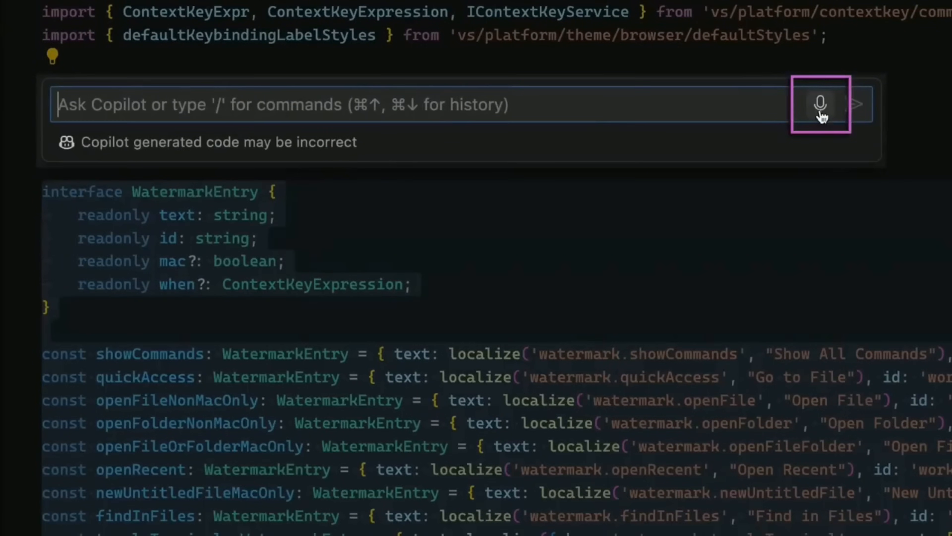
# - Dictate 'Manage entries as collection of key value pairs' and accept the alphabetically sorted entries record
pyautogui.click(819, 104)
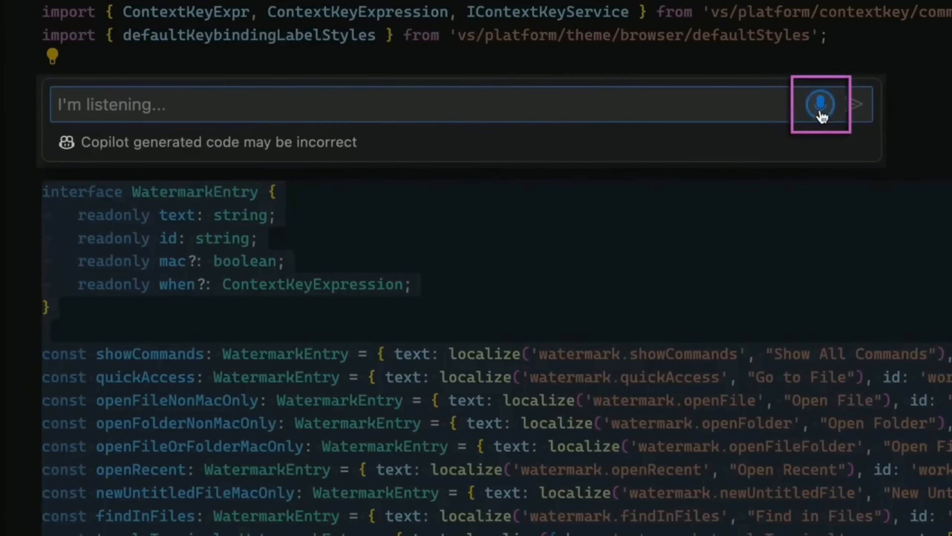
pyautogui.write('Manage entries')
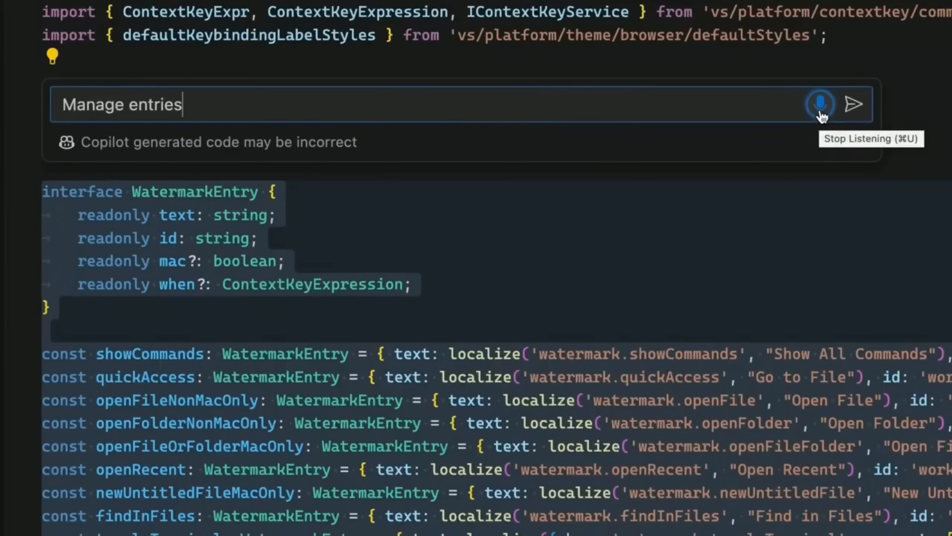
pyautogui.write('as collection of key value pairs')
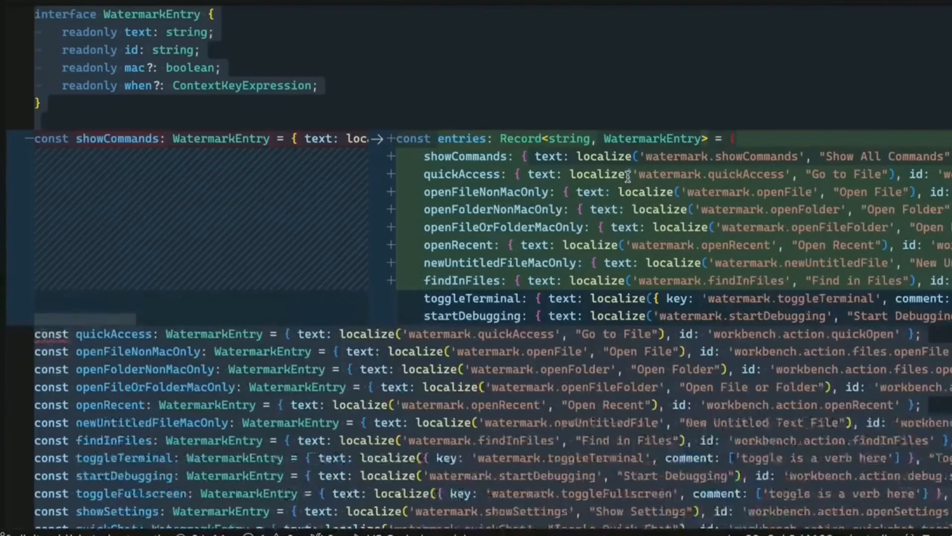
pyautogui.scroll(-3)
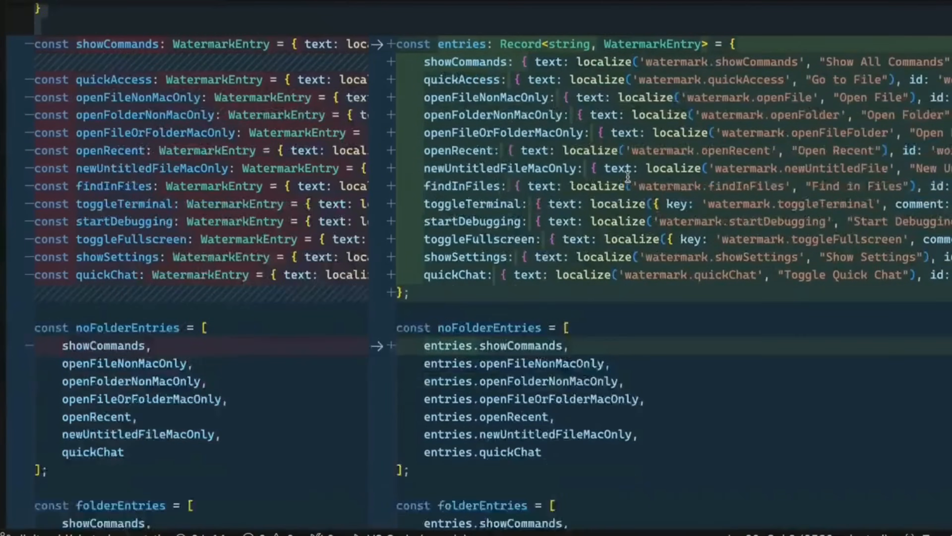
pyautogui.scroll(-3)
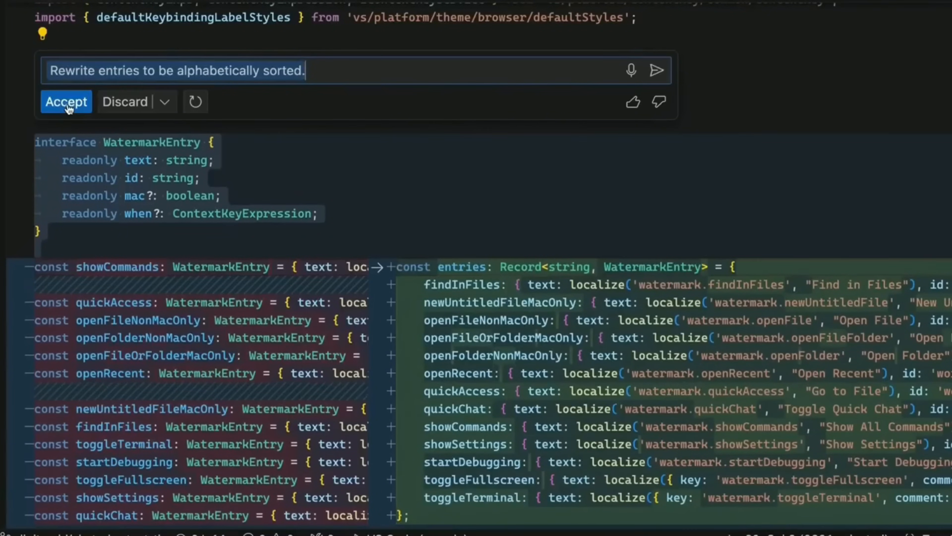
pyautogui.click(65, 101)
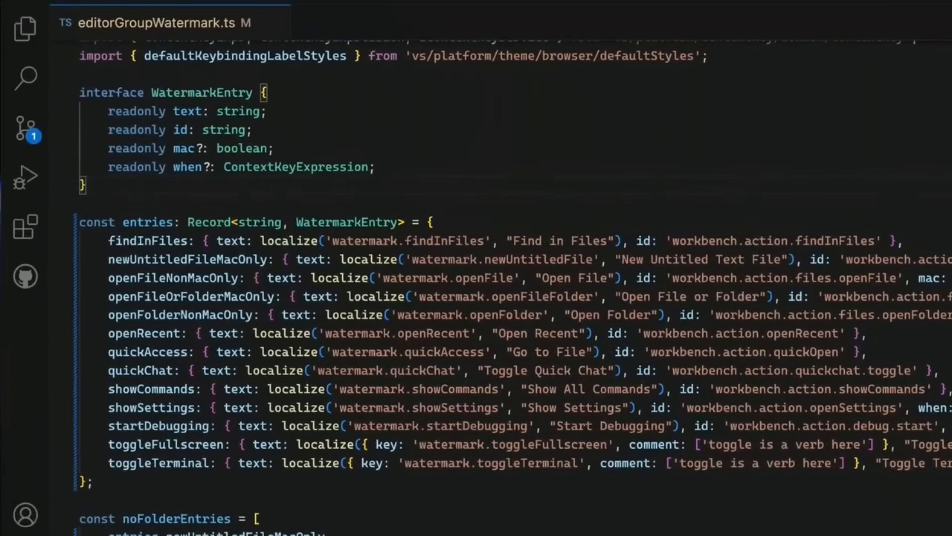
# - Commit the refactor with the generated message 'Refactor watermark entries in editor group'
pyautogui.click(25, 128)
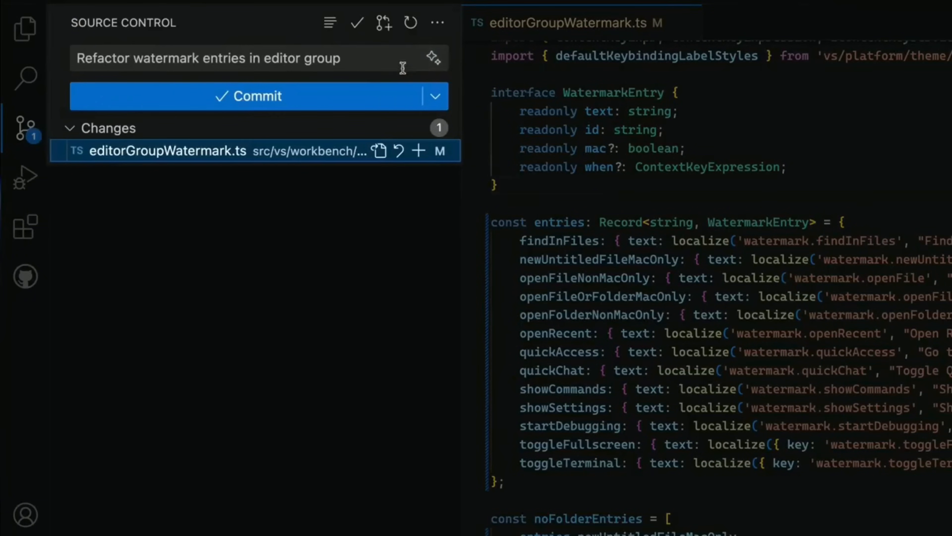
pyautogui.click(249, 95)
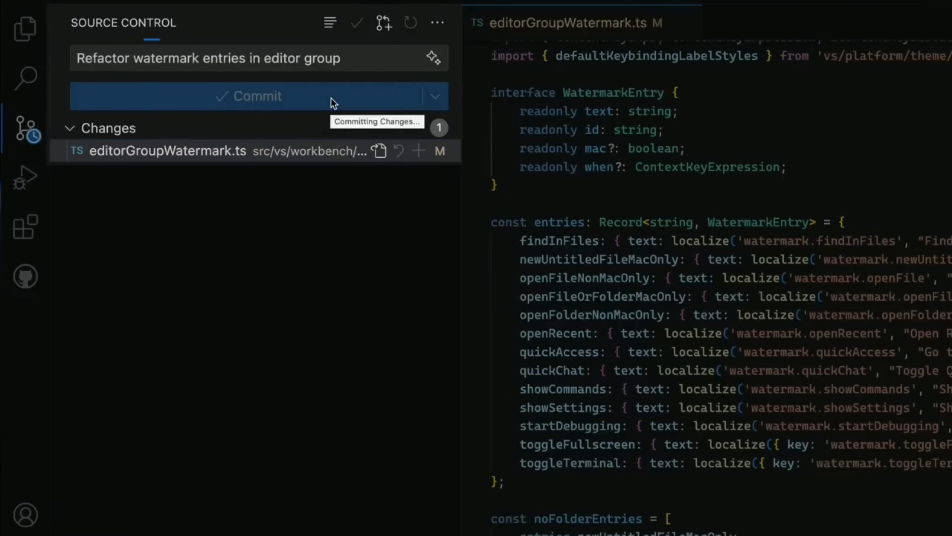
pyautogui.click(249, 96)
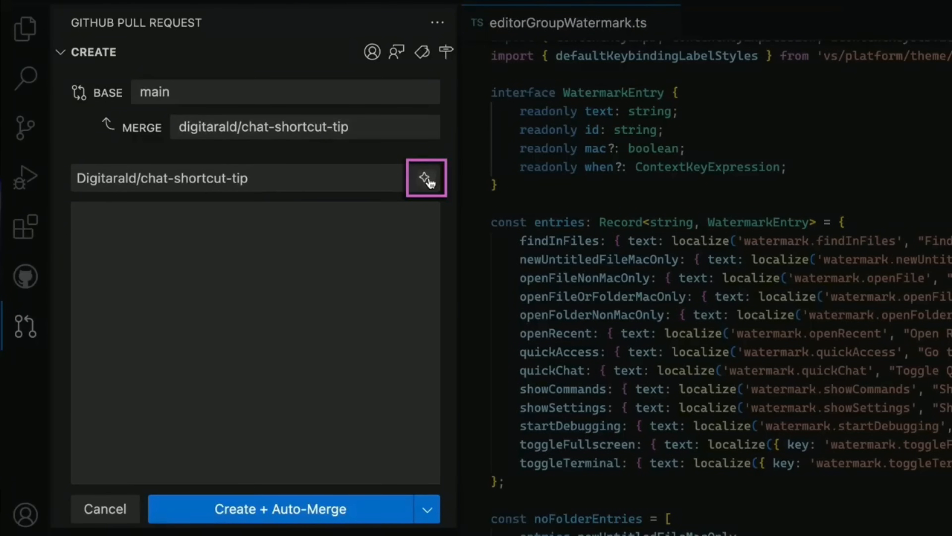
# - Generate the PR title and description and create it with auto-merge from chat-shortcut-tip into main
pyautogui.click(426, 178)
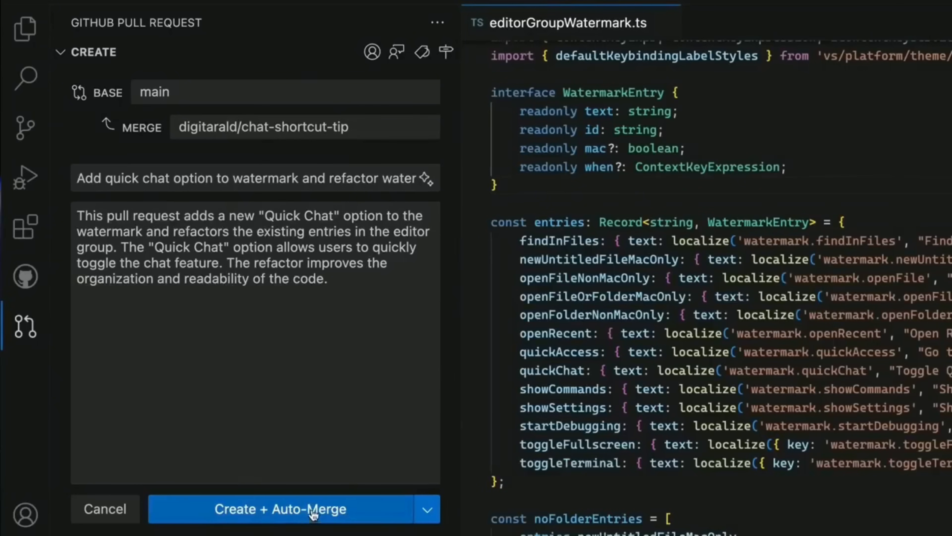
pyautogui.click(280, 509)
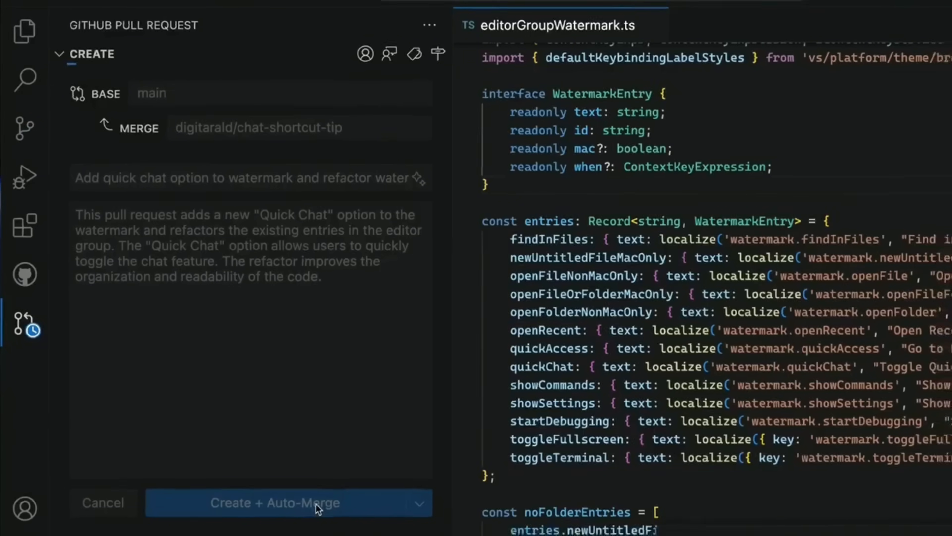
pyautogui.click(275, 502)
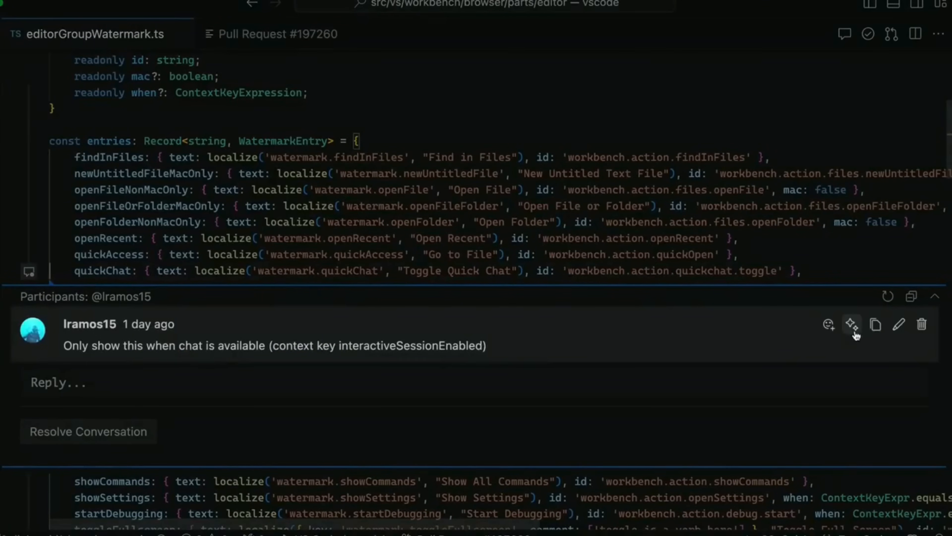
pyautogui.moveTo(851, 324)
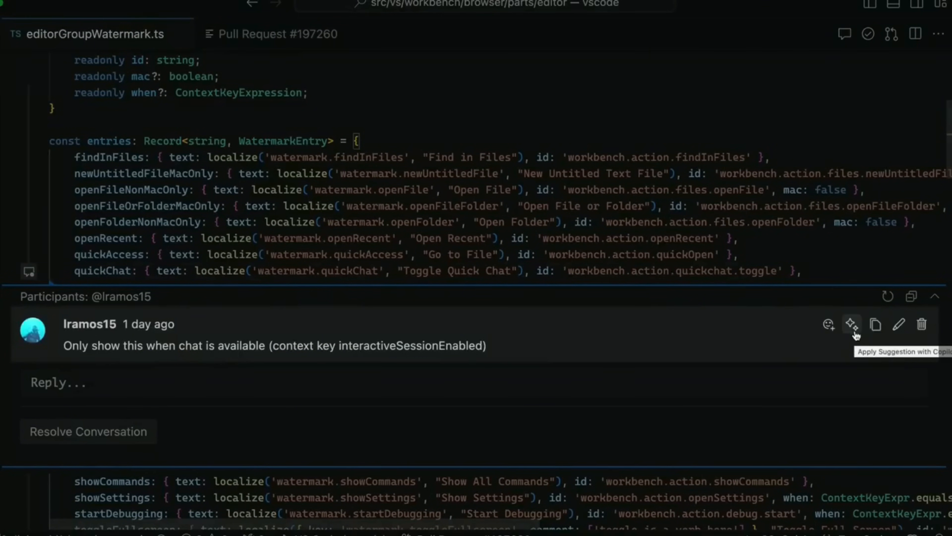
# - Apply the reviewer's suggestion with Copilot, adding a when condition on interactiveSessionEnabled
pyautogui.click(852, 324)
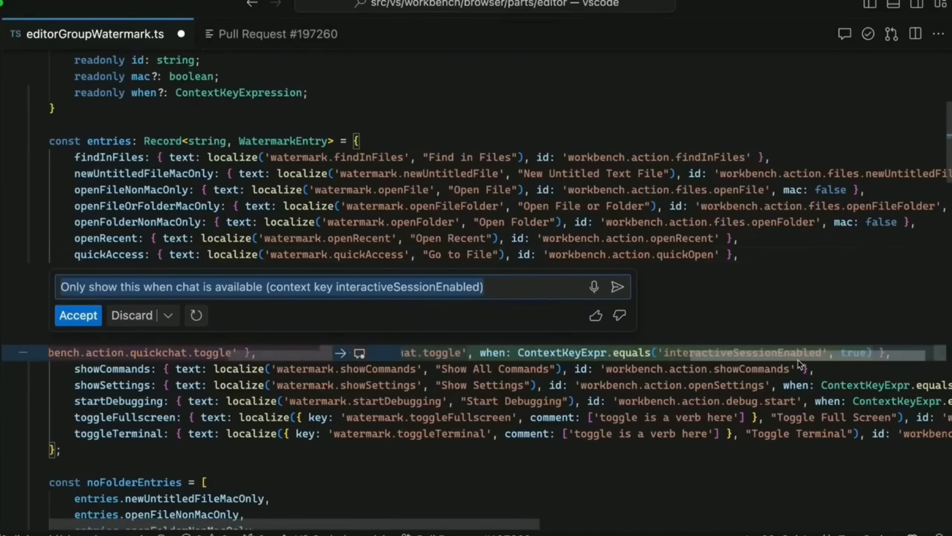
pyautogui.moveTo(493, 348)
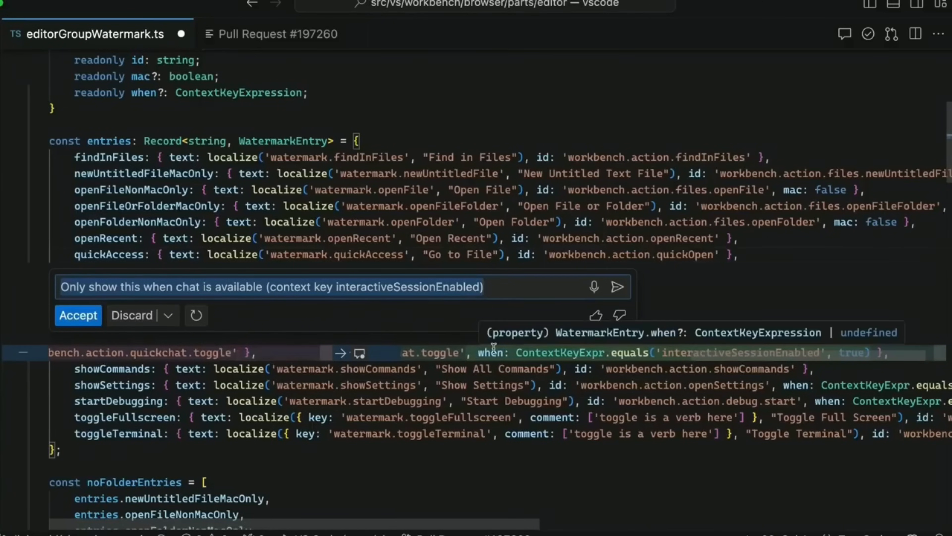